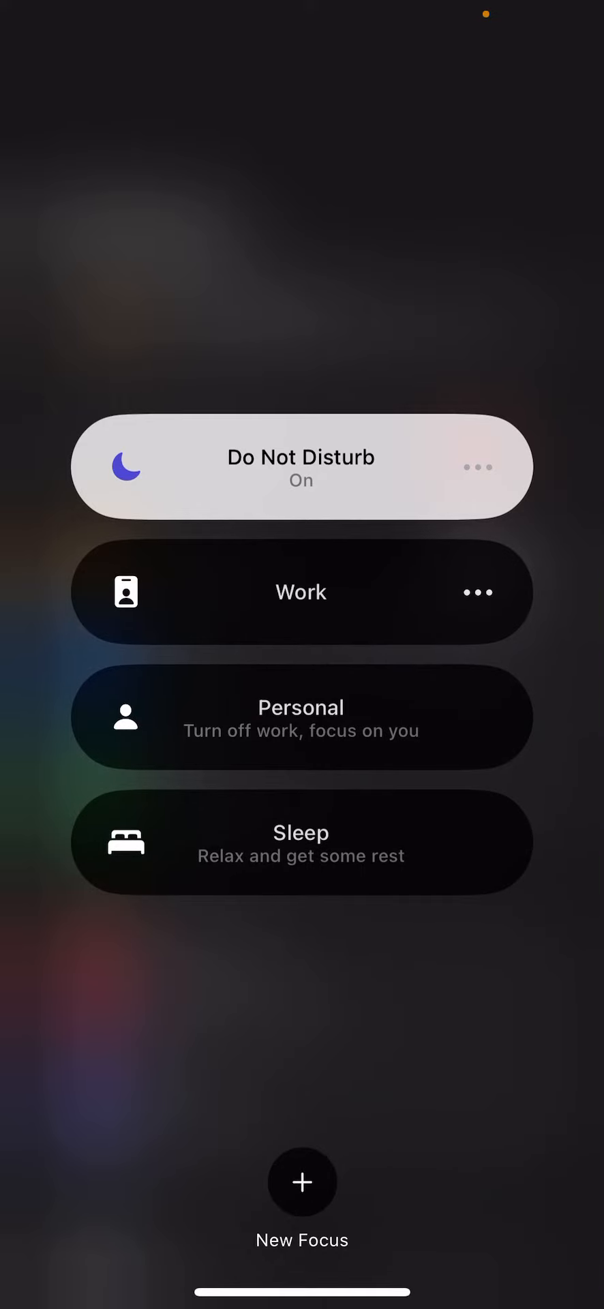
Turn on the Work Focus instead of Do Not Disturb and show its ••• options.
click(300, 591)
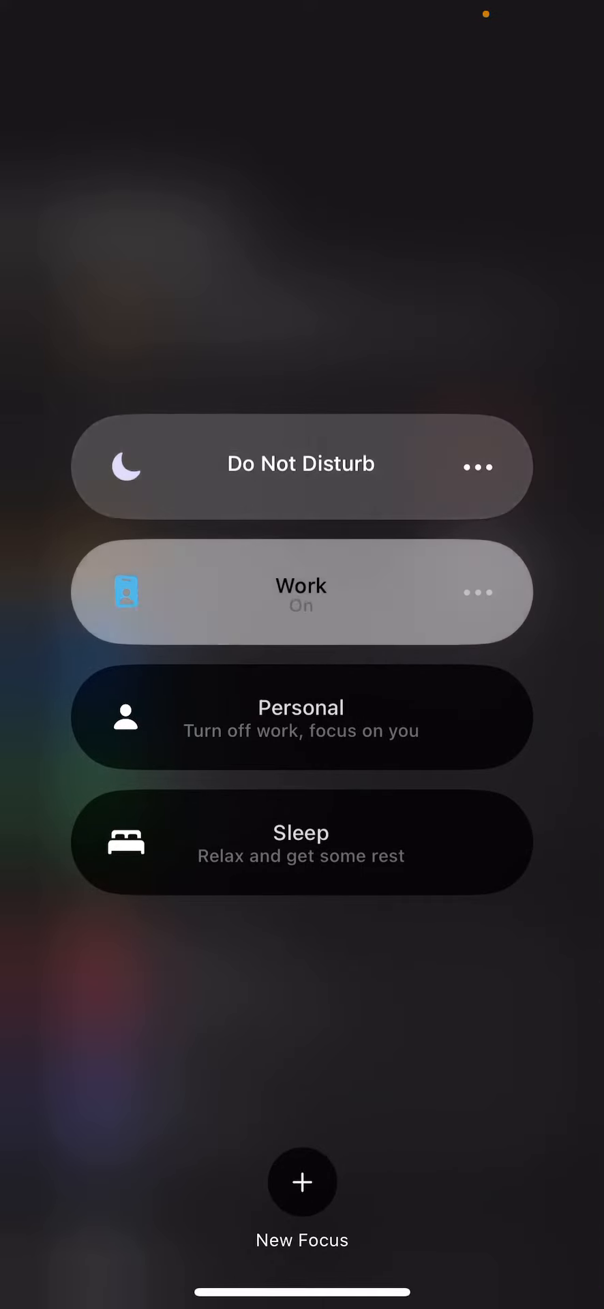
click(299, 593)
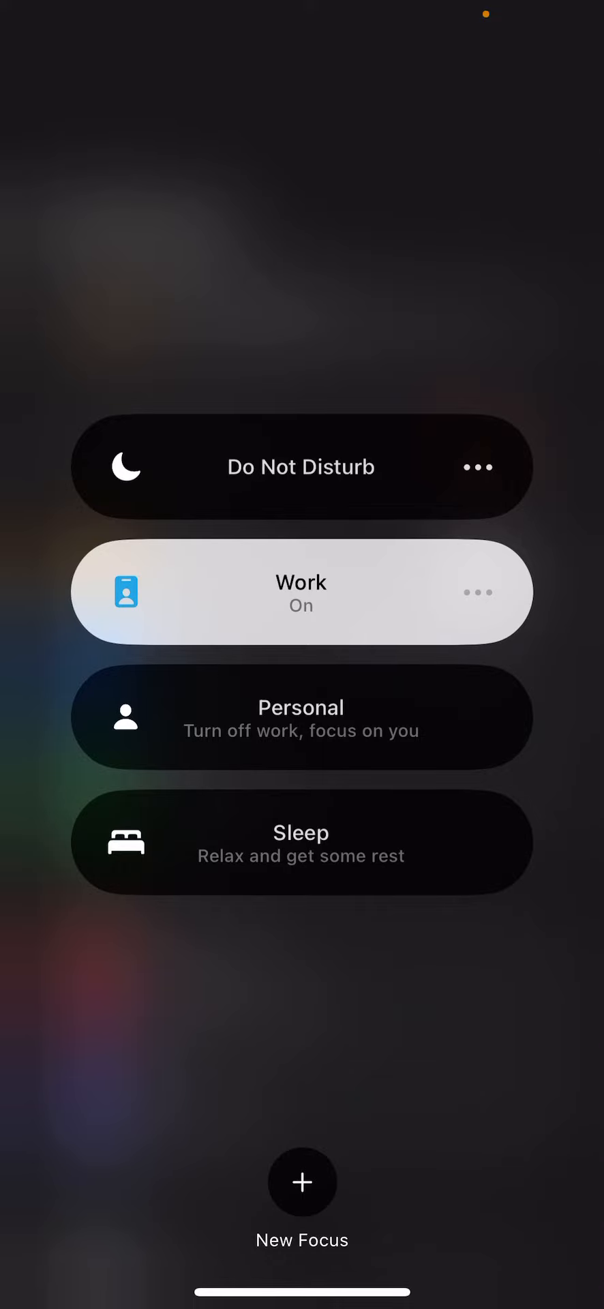
click(477, 591)
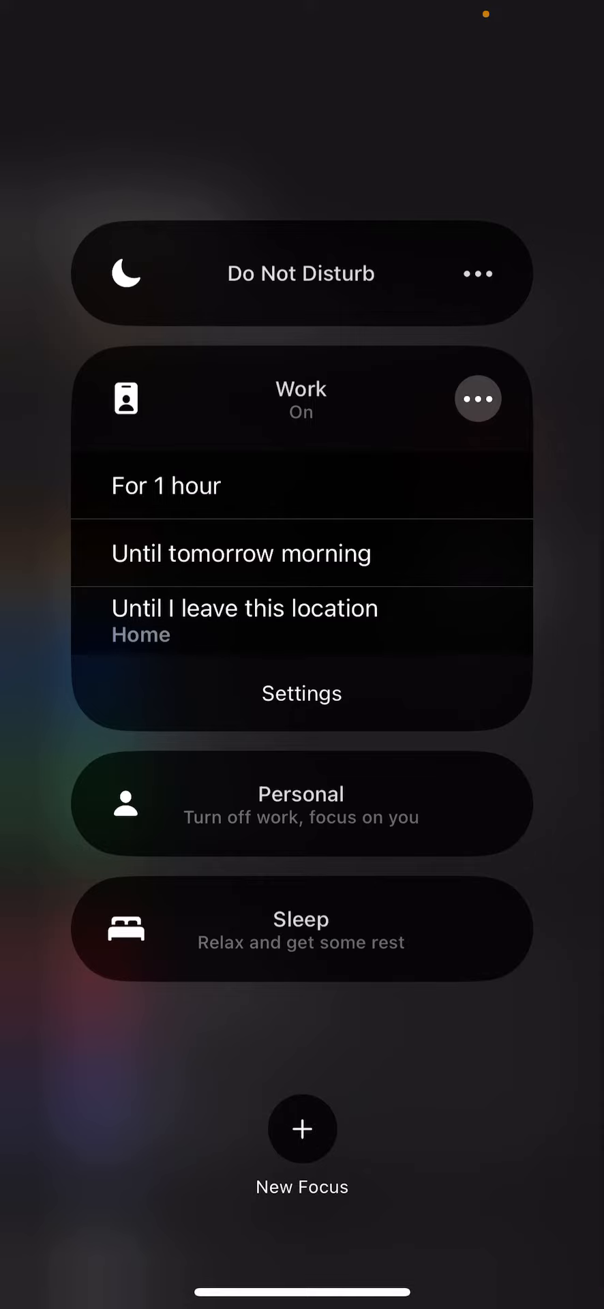
Go from the Work options menu into Work Focus settings and its allowed-apps list.
click(241, 552)
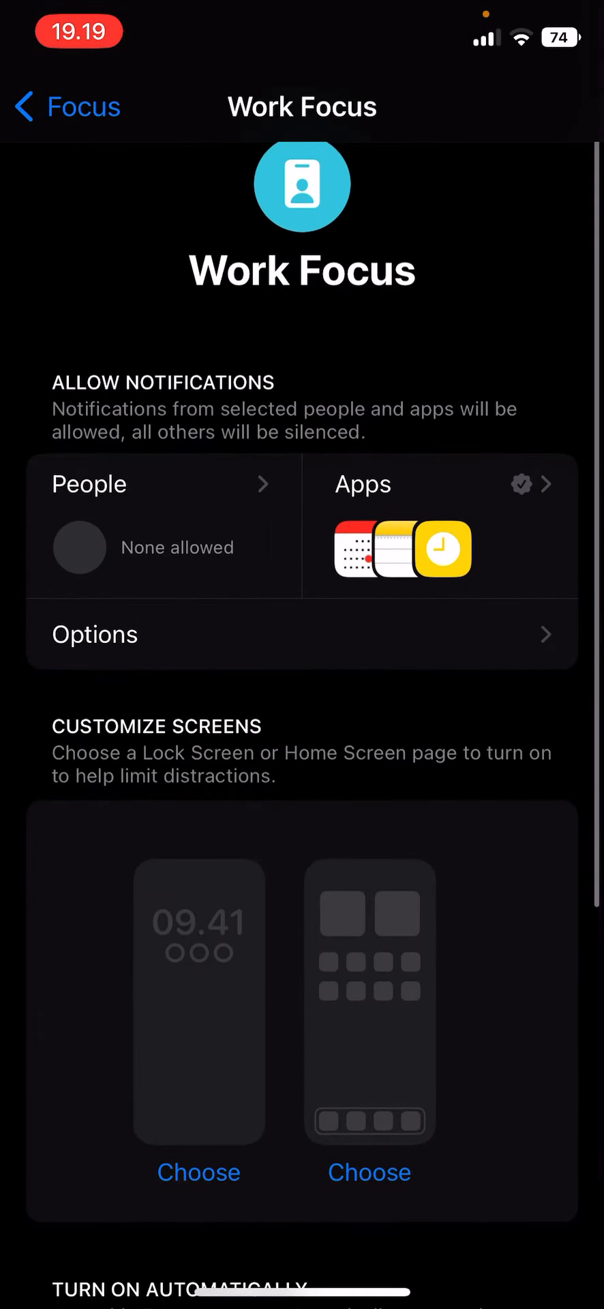
scroll(down, 3)
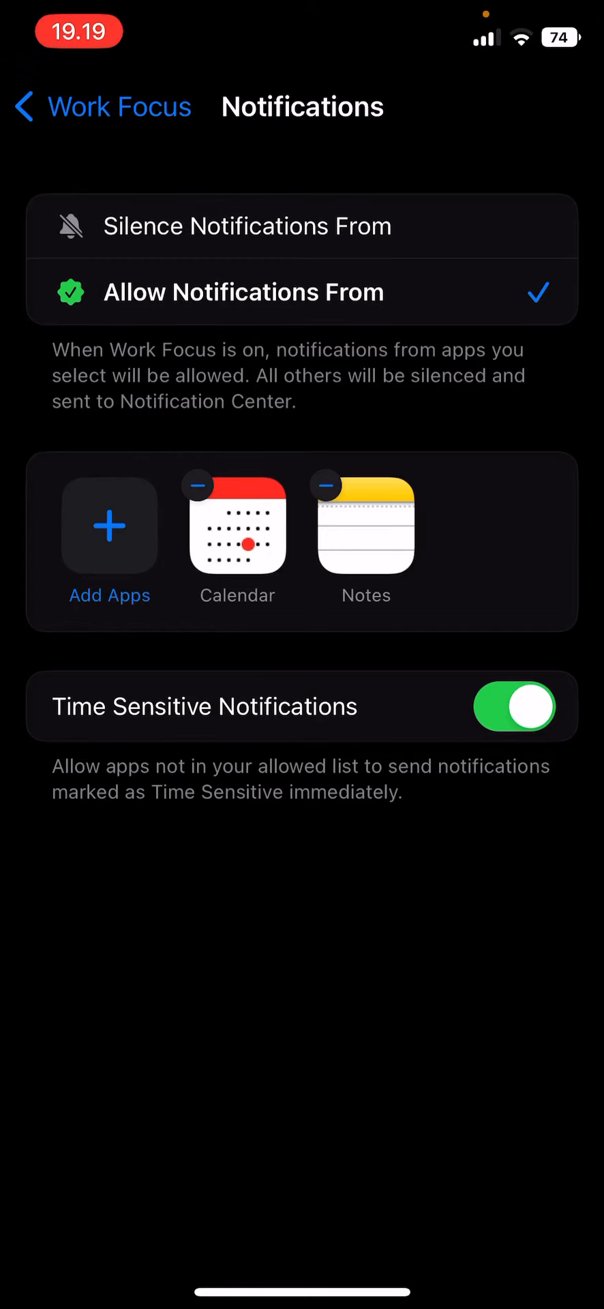
Add Messages to the apps allowed to notify, alongside Calendar, Notes and Clock.
click(109, 542)
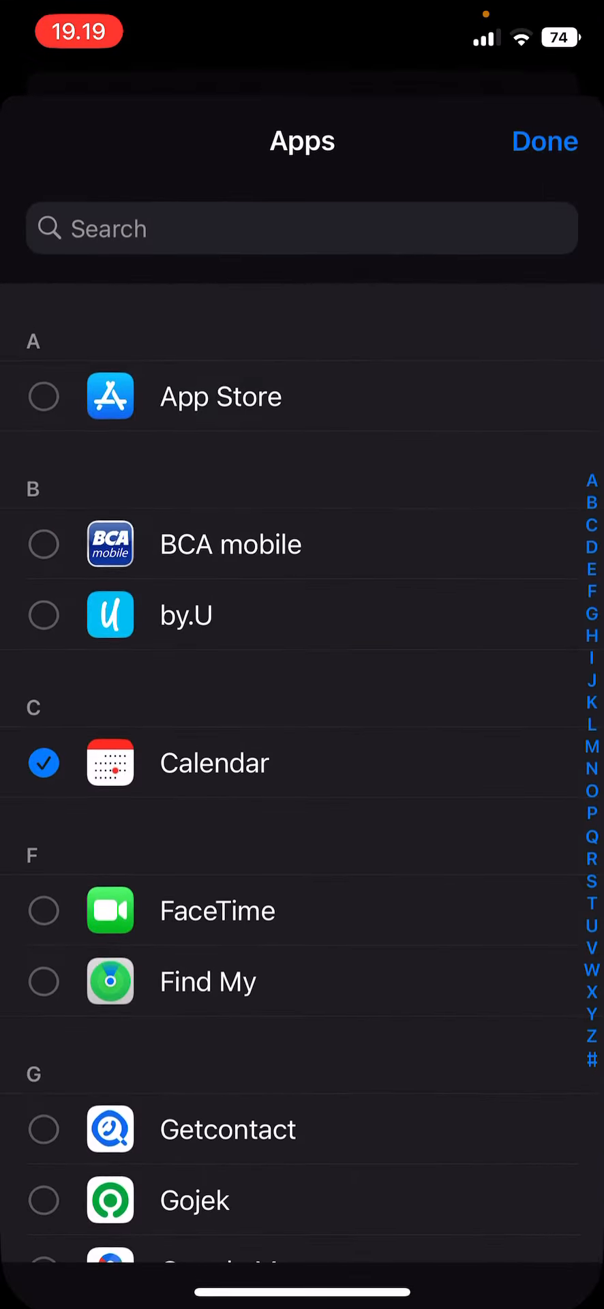
scroll(down, 3)
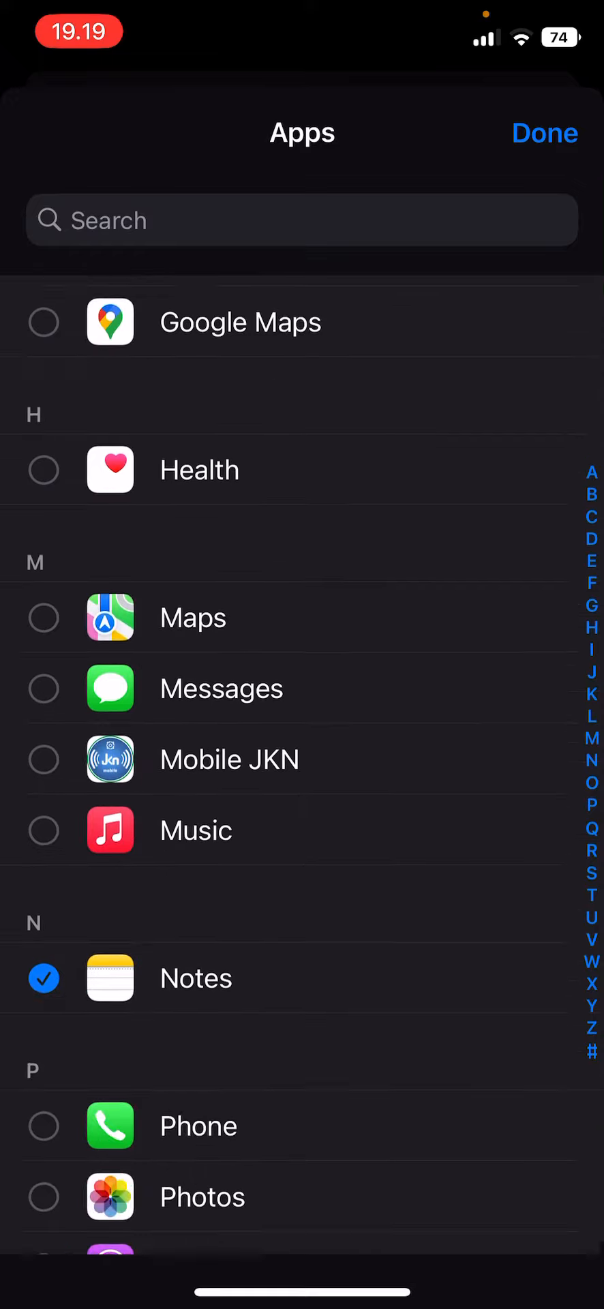
scroll(down, 3)
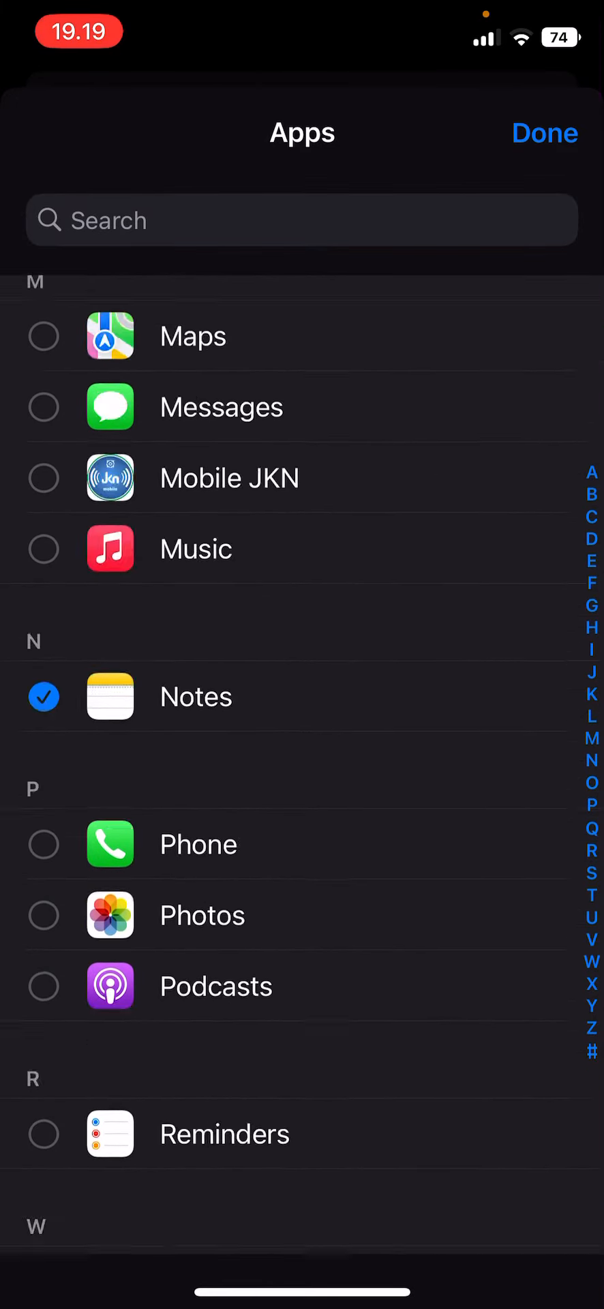
scroll(down, 3)
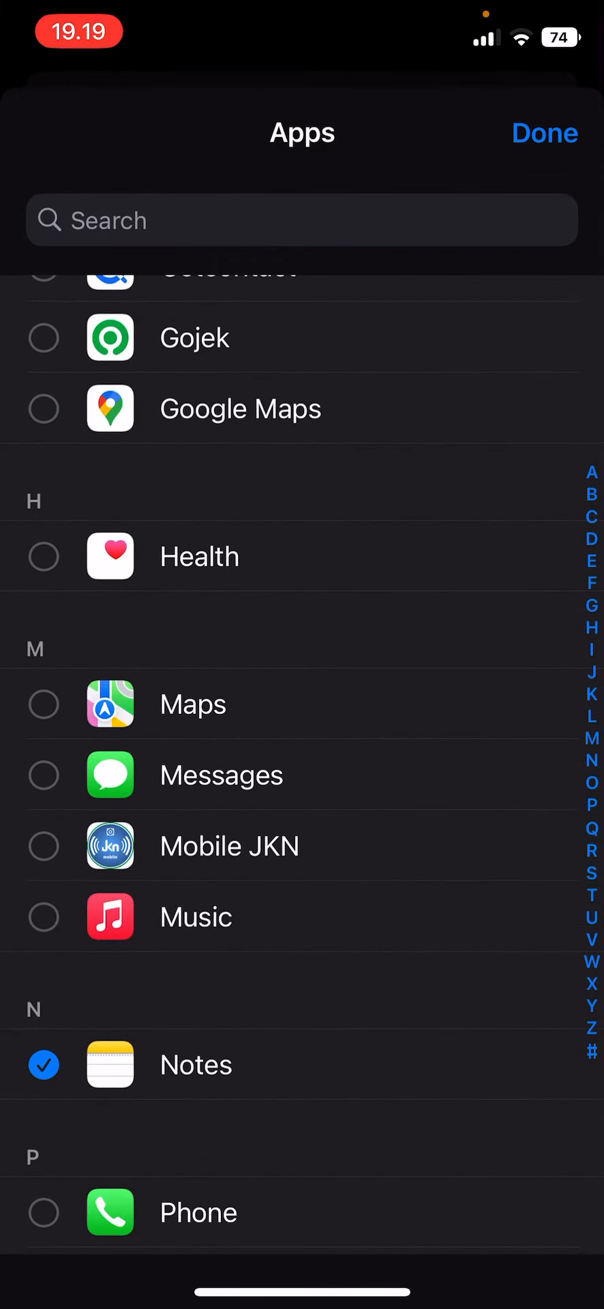
scroll(down, 3)
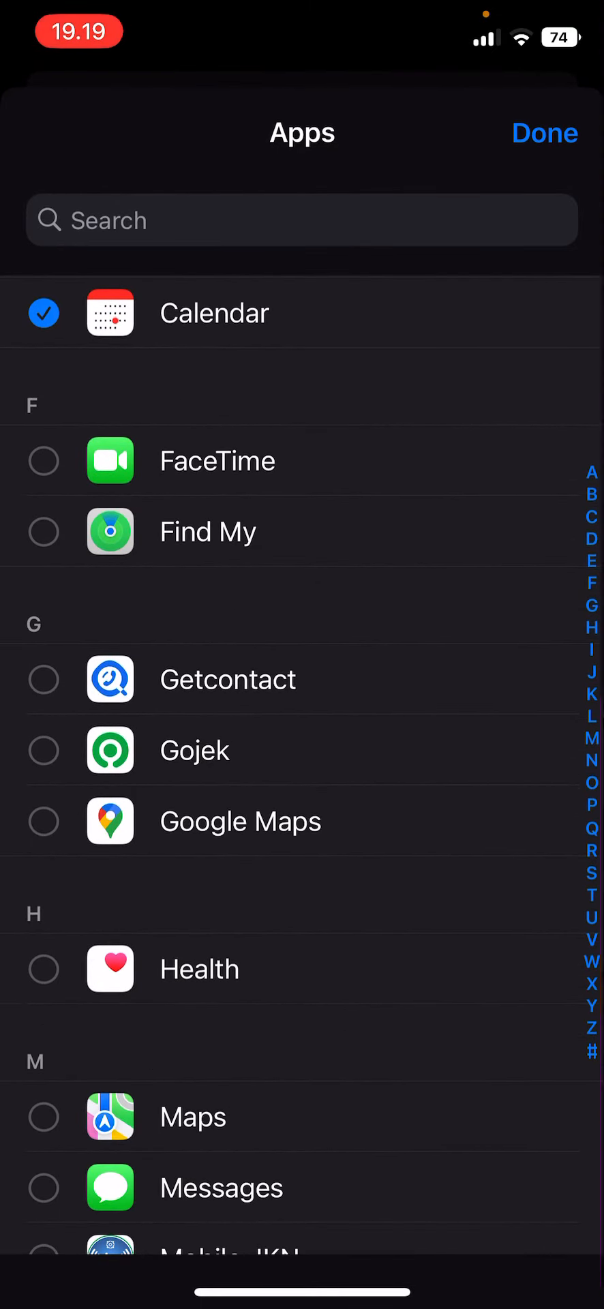
scroll(down, 3)
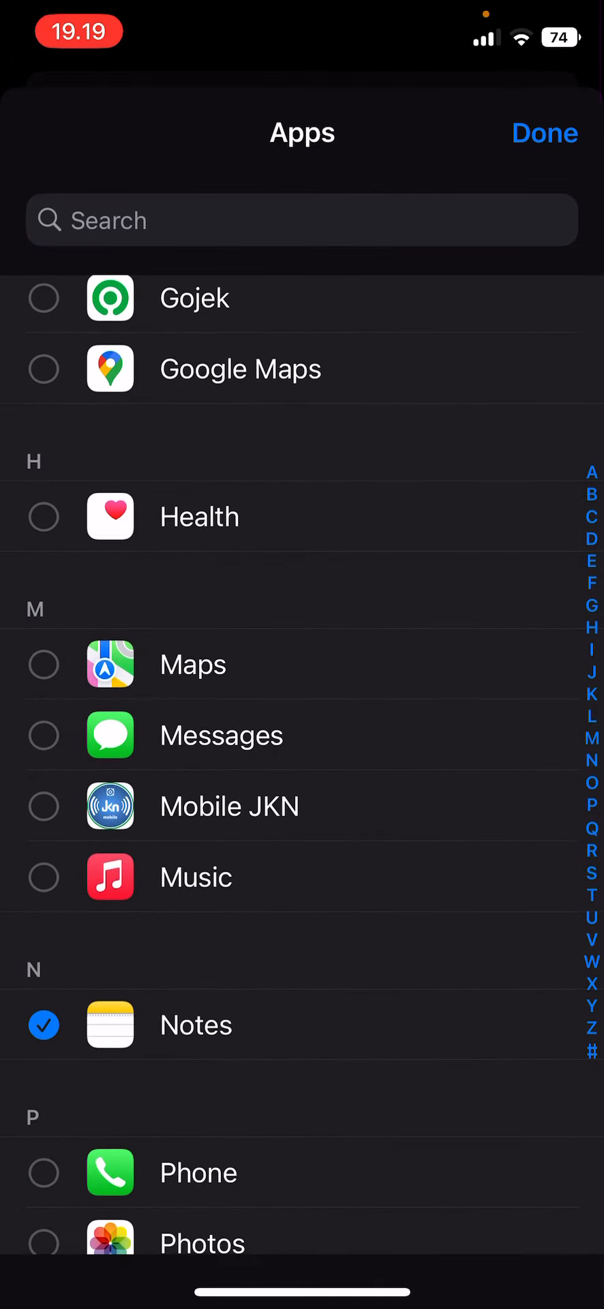
click(43, 734)
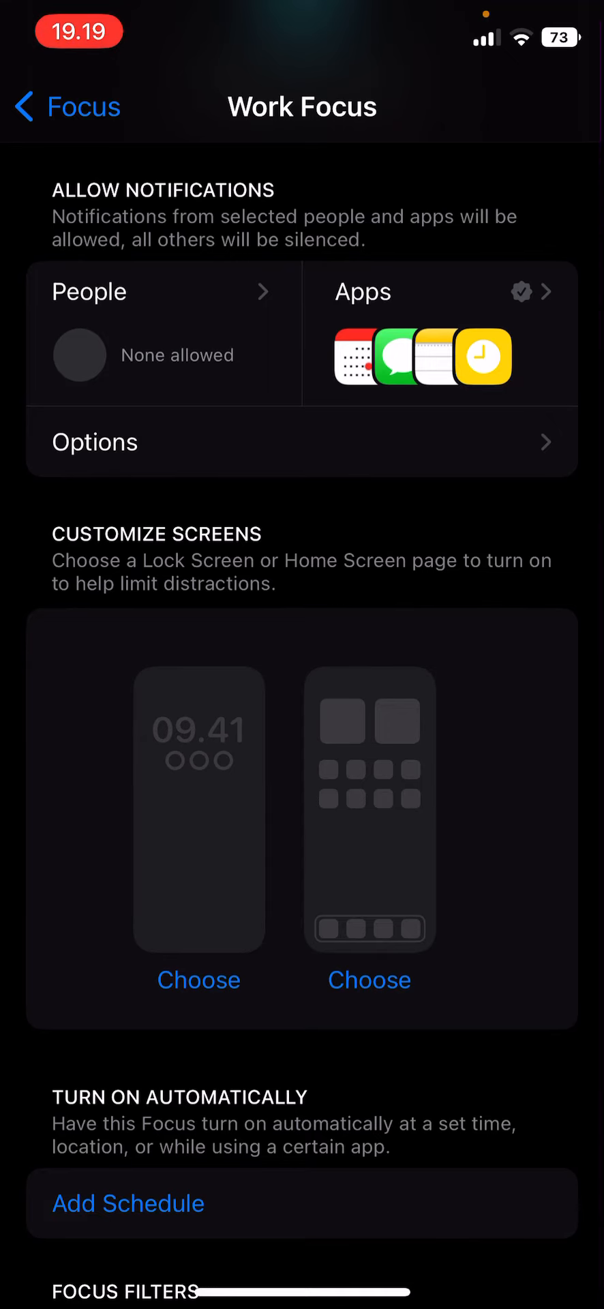
click(197, 979)
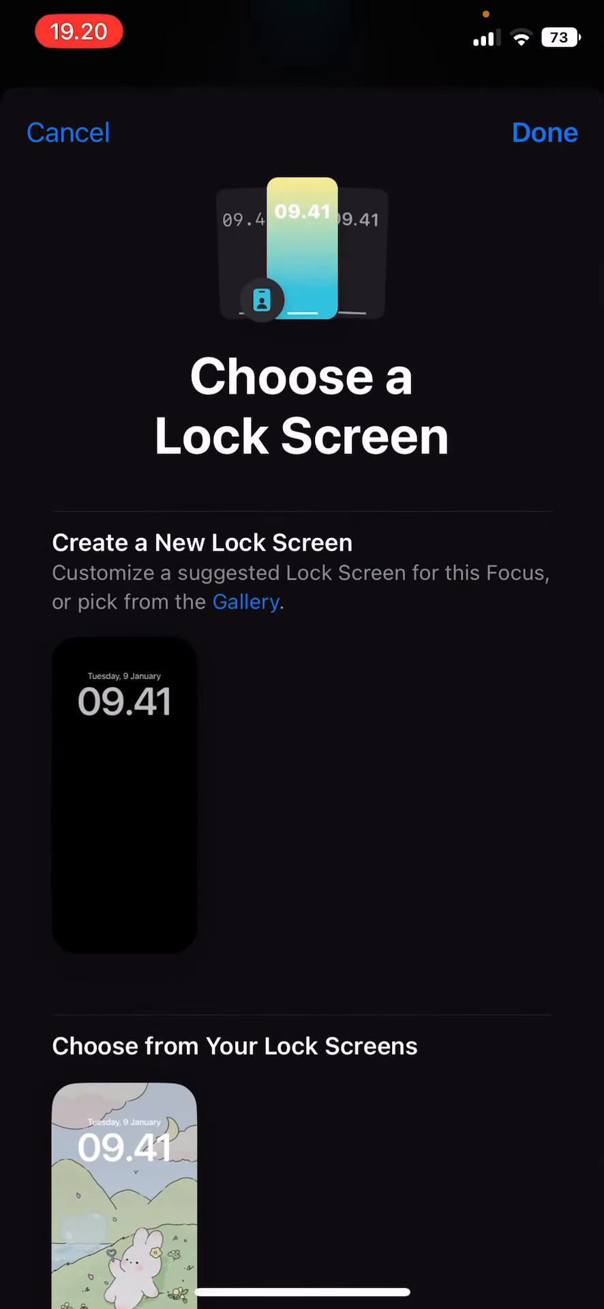
click(68, 132)
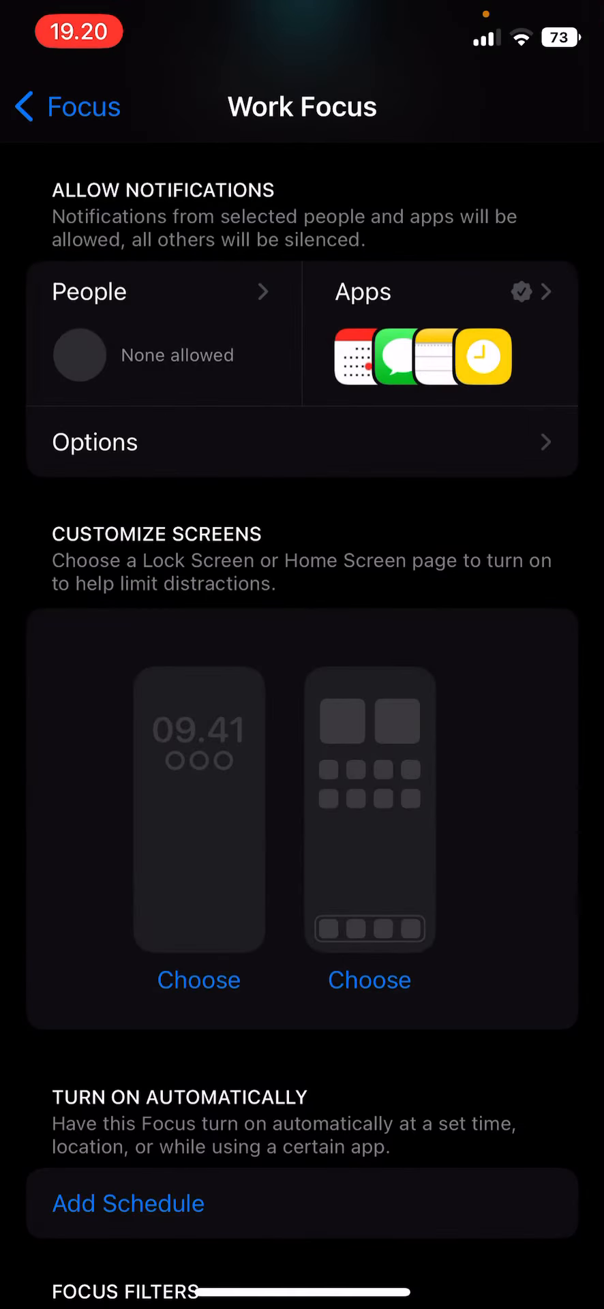
scroll(down, 3)
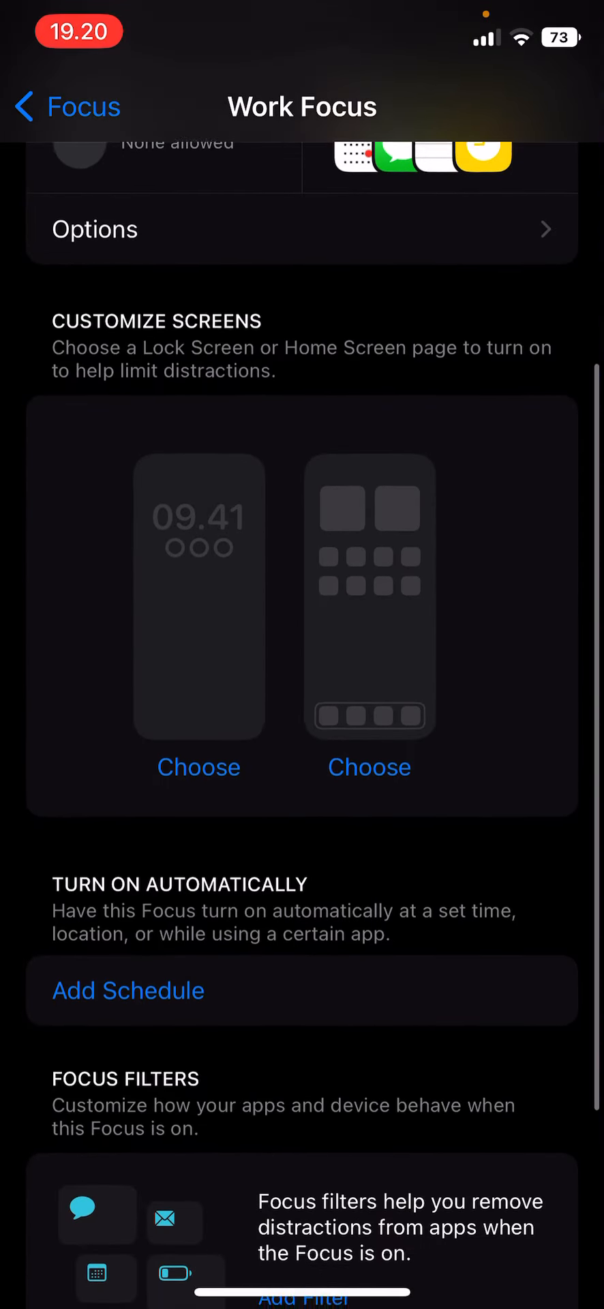
scroll(down, 3)
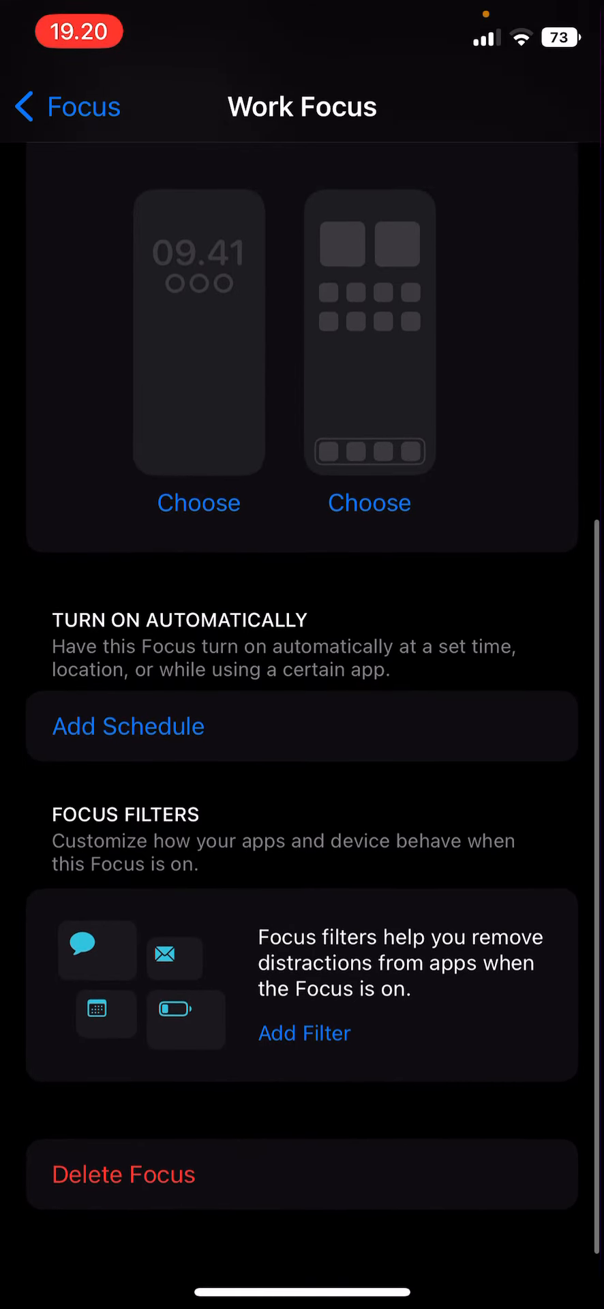
click(128, 725)
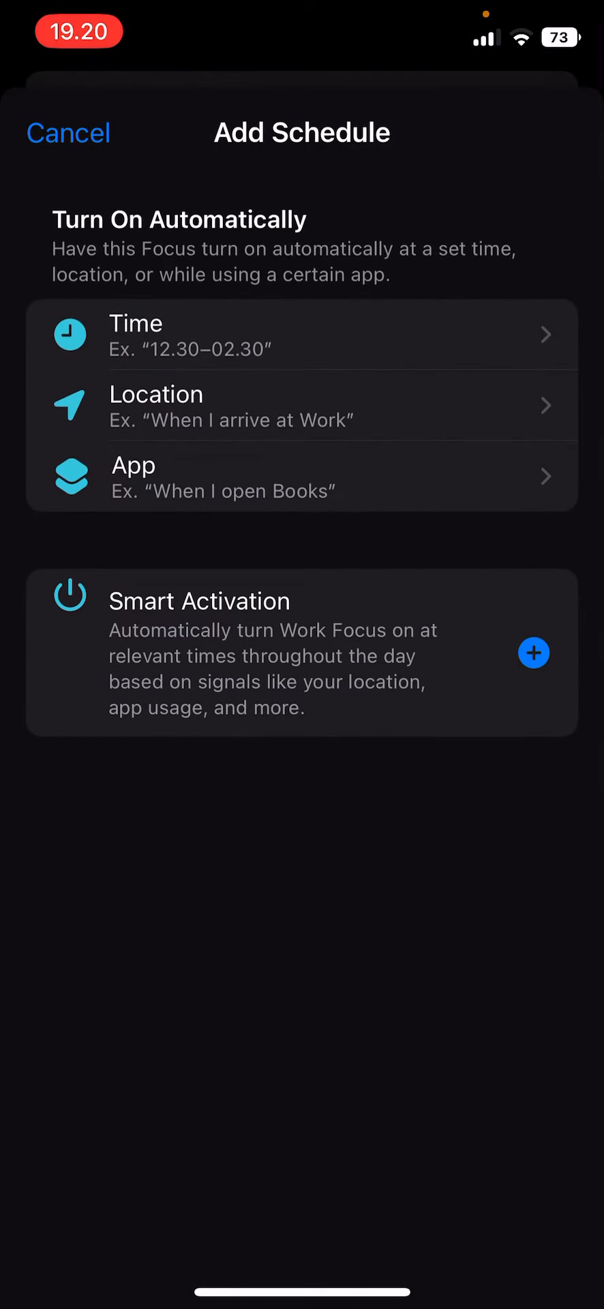
Add a time schedule turning Work on 09.00–17.00 Monday–Friday and save it.
click(300, 335)
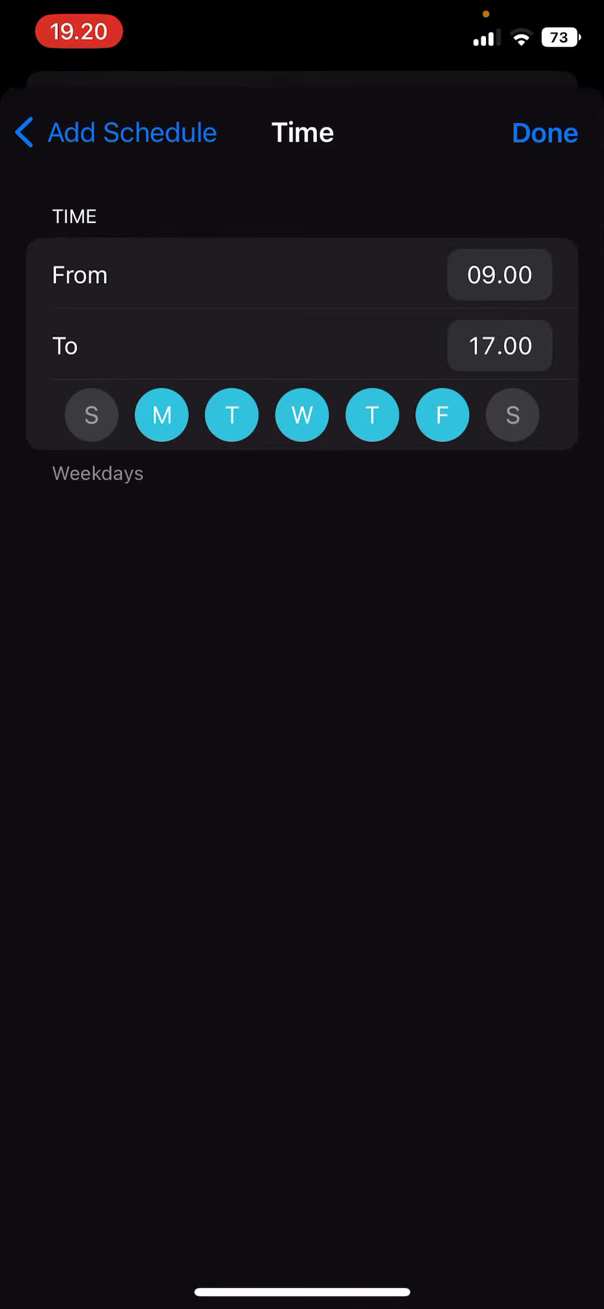
click(546, 132)
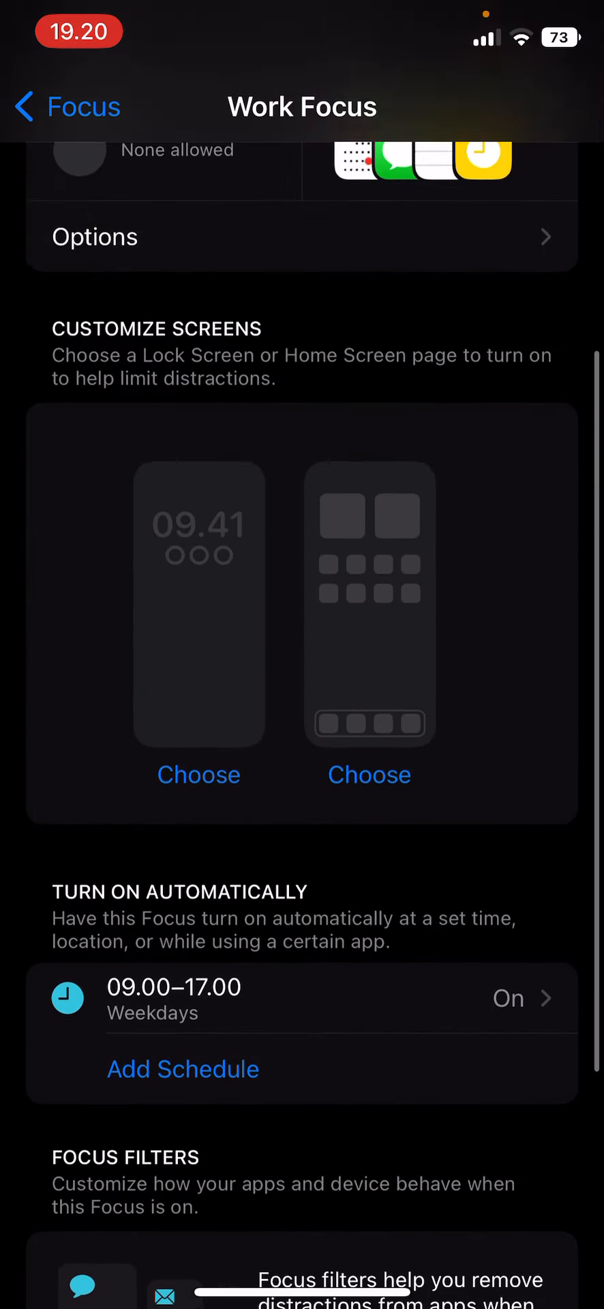
scroll(down, 3)
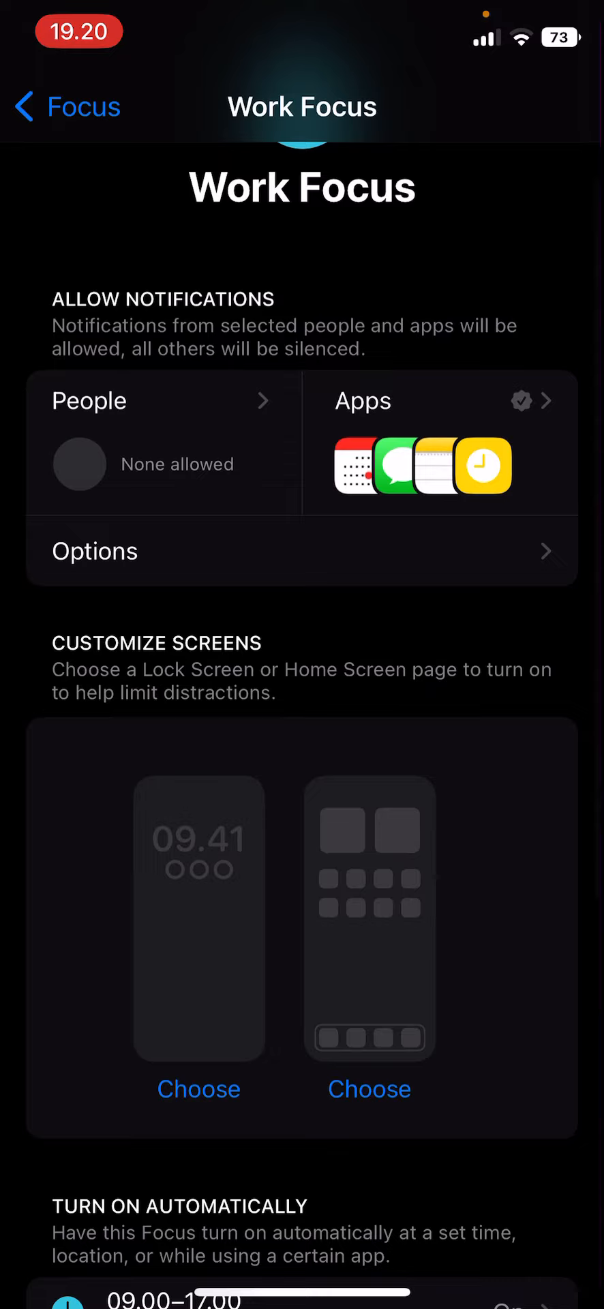